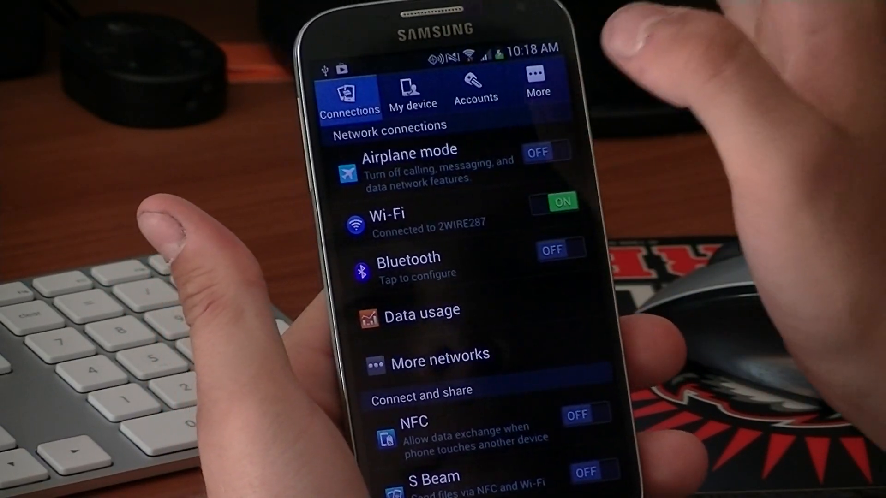
Show the More settings tab and go into the Developer options page.
click(537, 91)
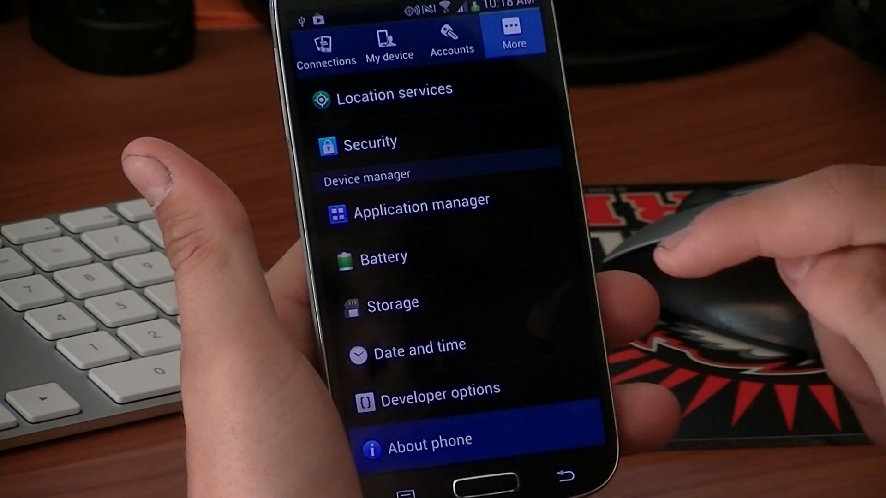
click(431, 440)
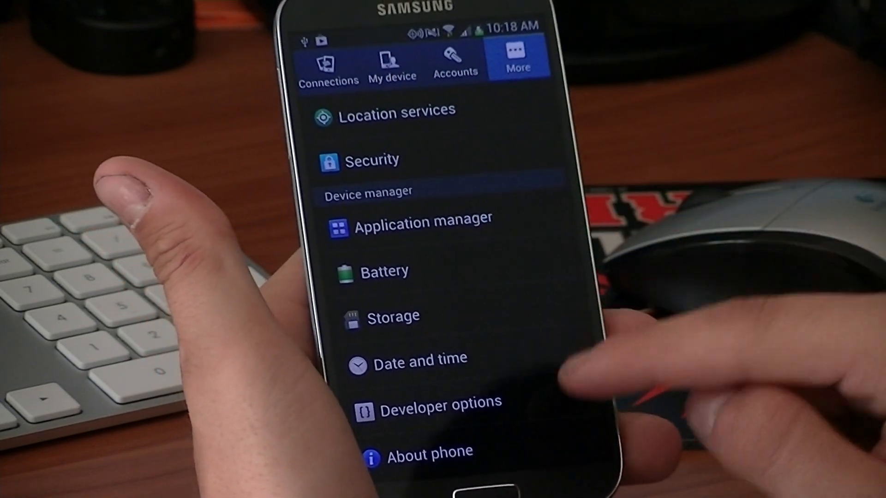
click(426, 404)
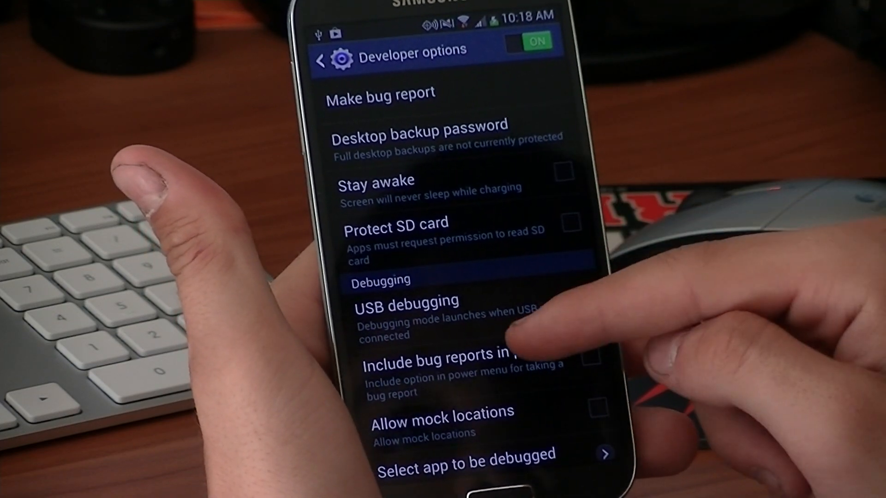
Turn on USB debugging, then return to the list and enter Security settings.
click(569, 221)
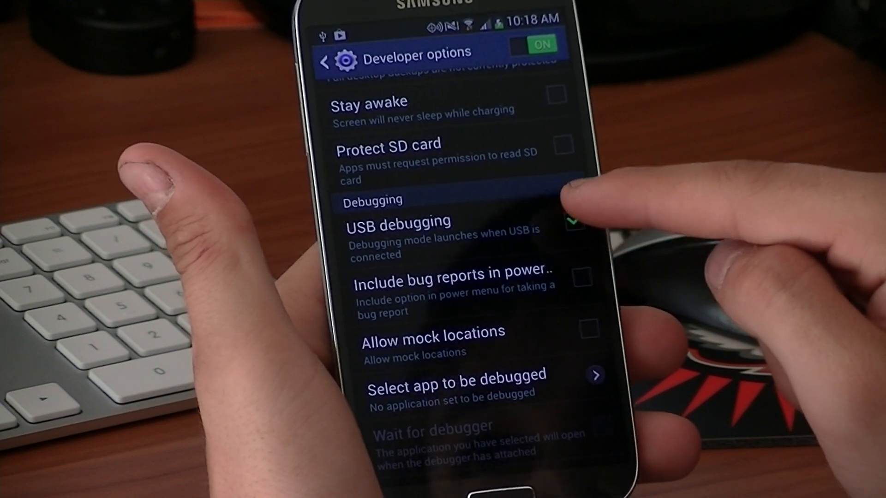
scroll(up, 3)
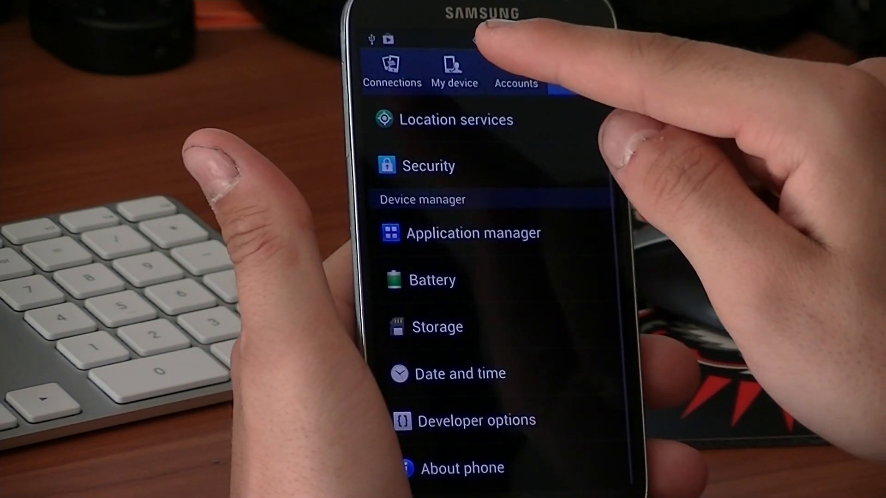
click(432, 165)
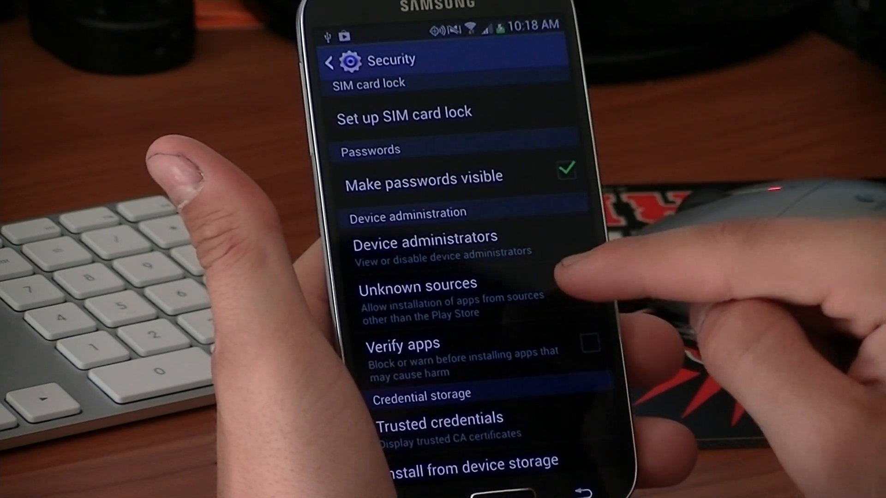
Enable Unknown sources and accept the warning.
click(590, 295)
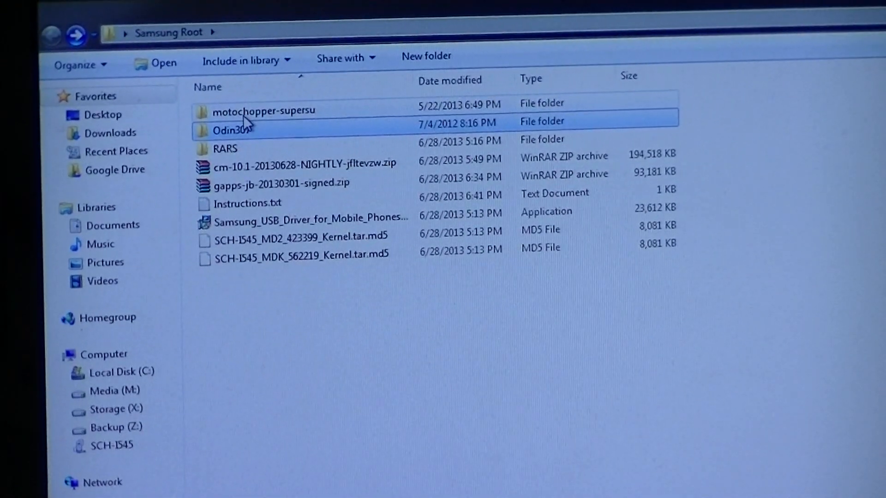
Enter the motochopper-supersu folder and run run.bat to start the Motochopper console.
double_click(263, 110)
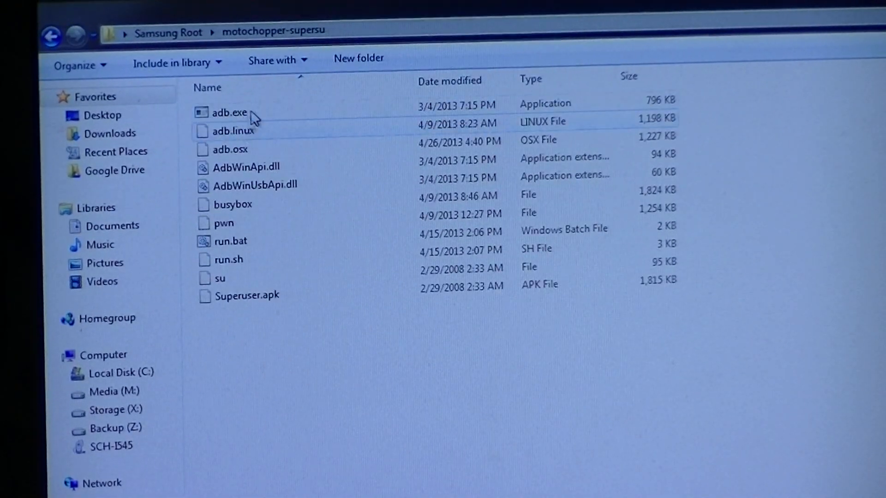
click(229, 241)
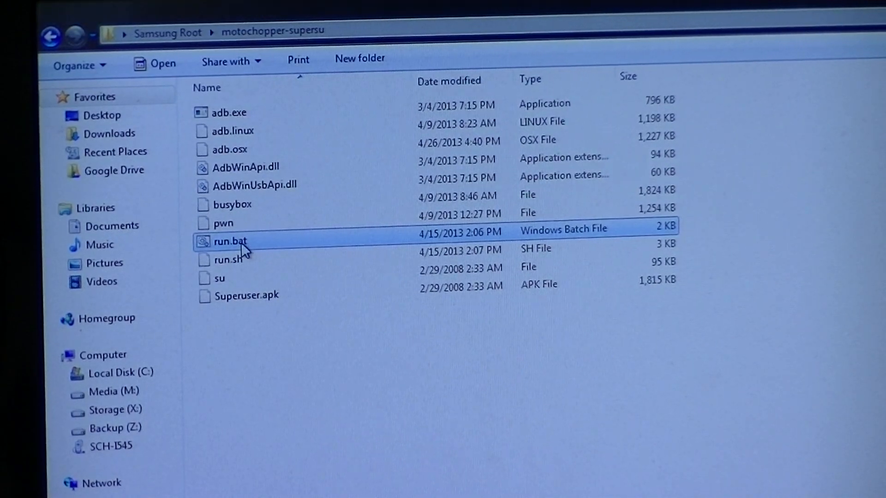
double_click(230, 241)
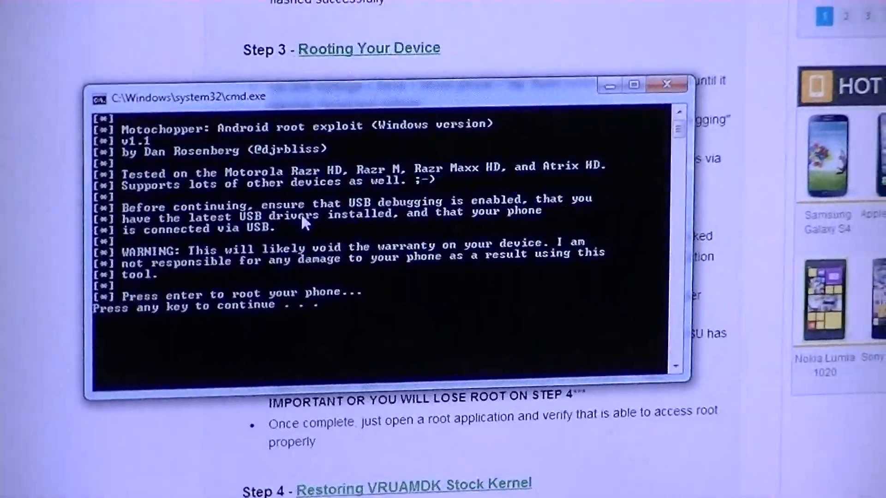